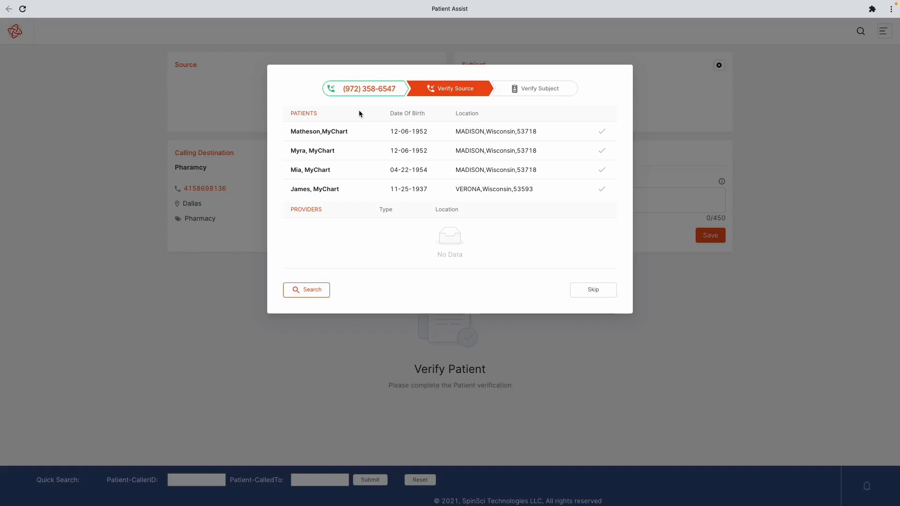
- Verify Mia, MyChart (born 04-22-1954) as the caller in the Verify Source dialog
left_click(602, 170)
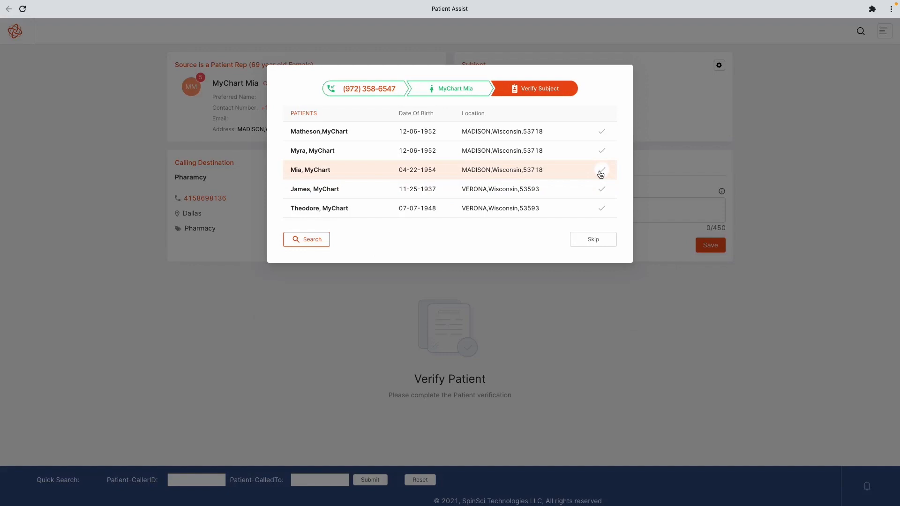
- Verify Theodore, MyChart as the subject, bringing up his patient dashboard
left_click(602, 208)
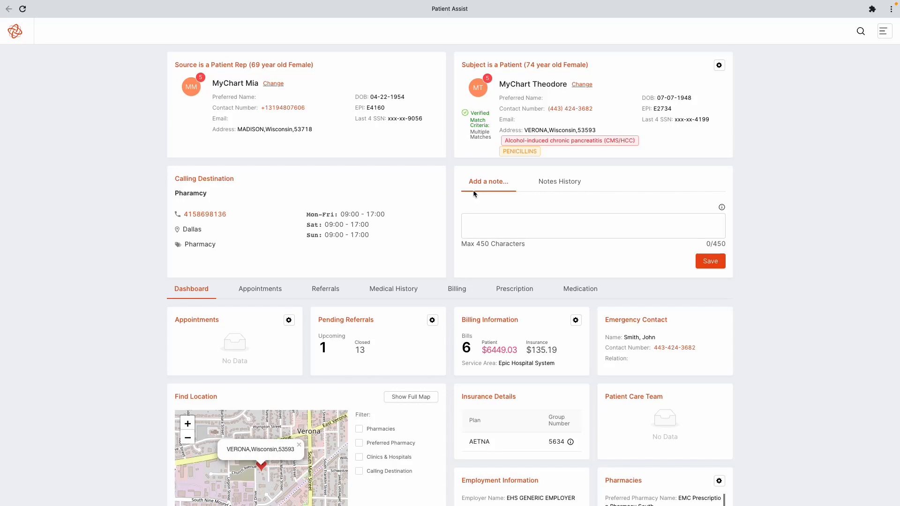
left_click(325, 289)
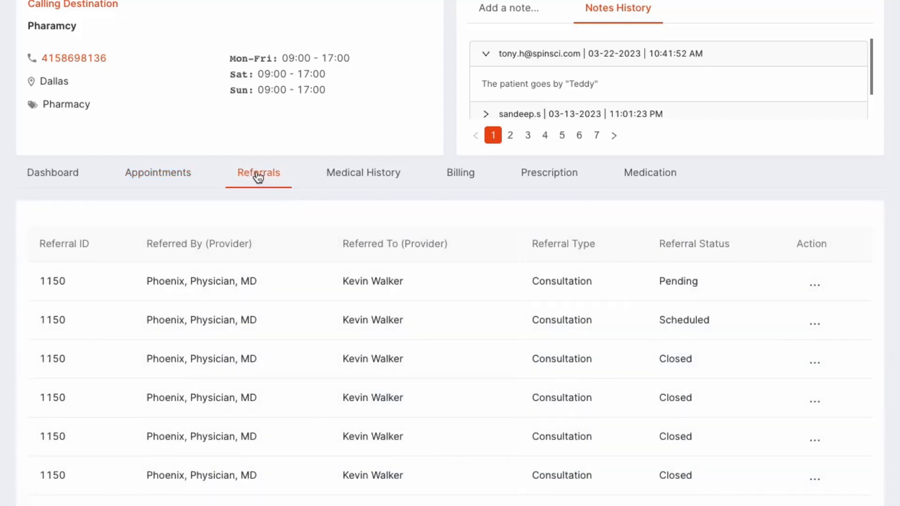